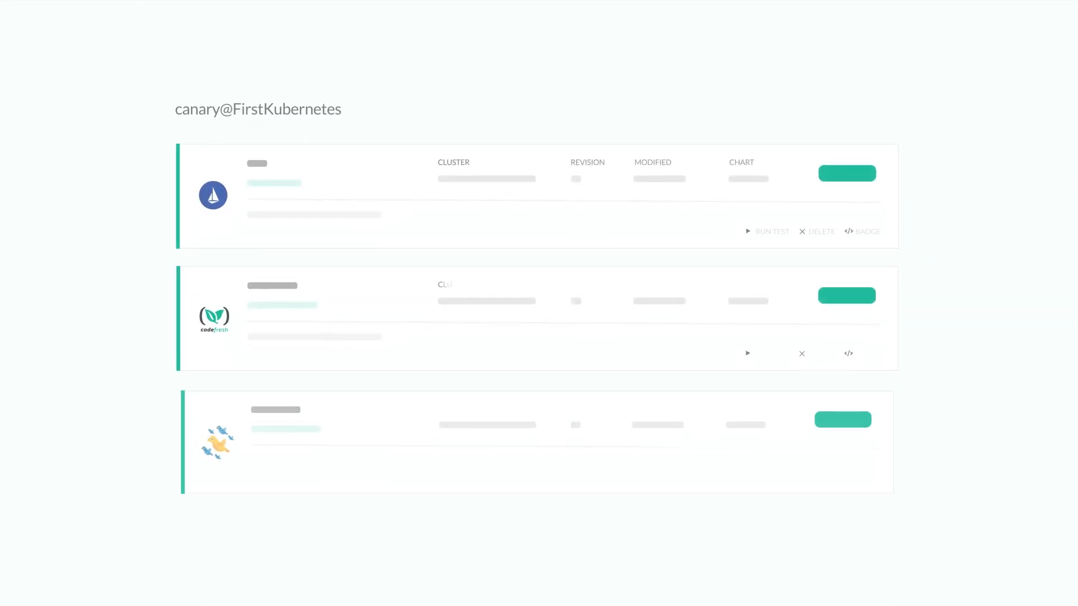
# Step: Browse the Helm releases list for canary@FirstKubernetes with cluster, revision, date and chart
pyautogui.scroll(-3)
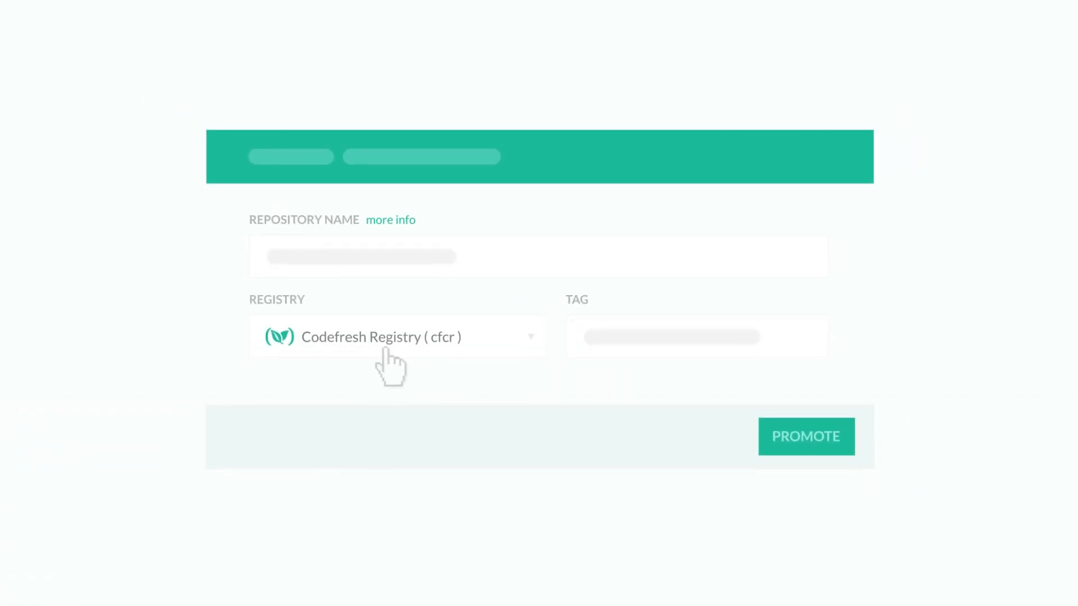
# Step: Expand the Registry list showing Docker Hub, Codefresh Registry, JFrog Bintray, Amazon ECR and private registries
pyautogui.click(398, 337)
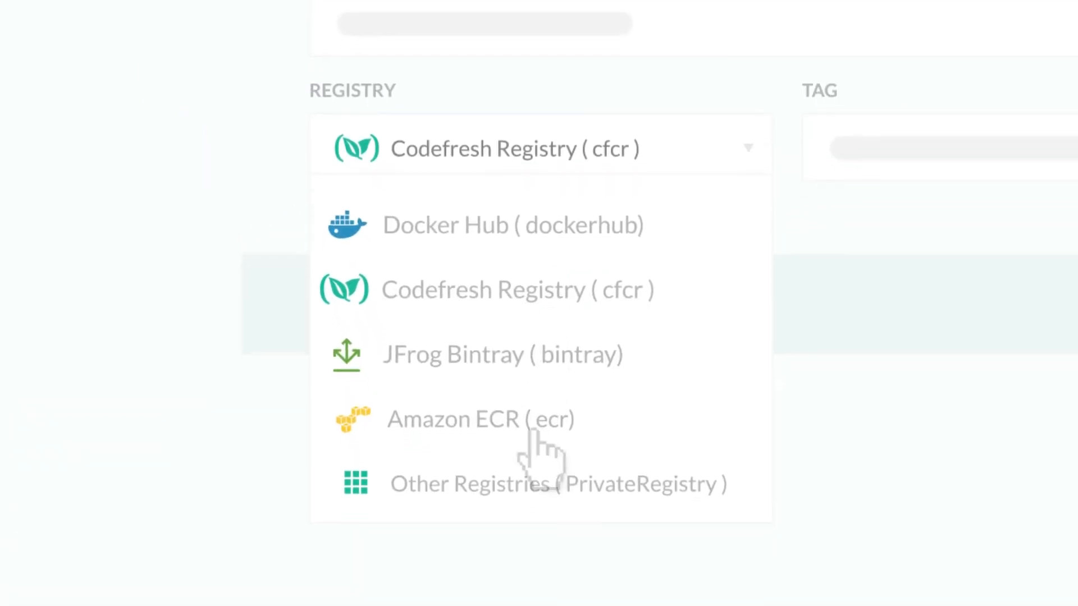